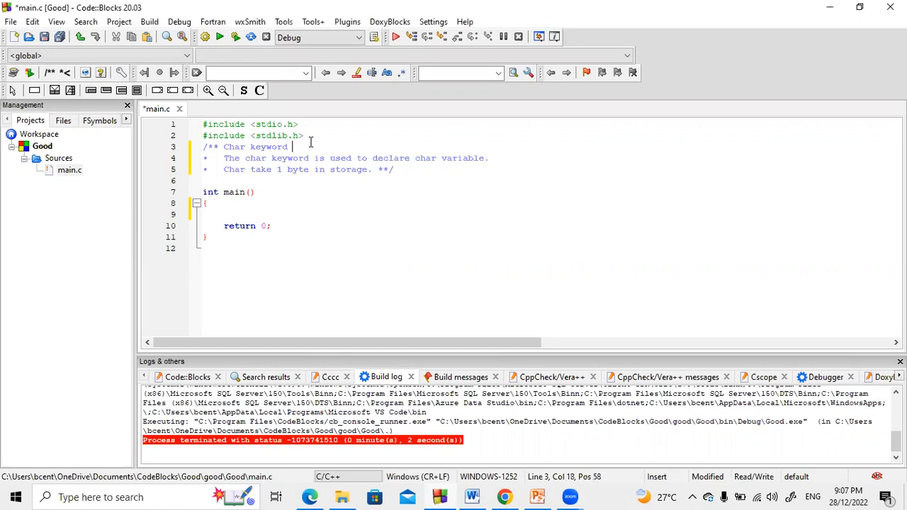
# Step: Finish the comment heading 'Char keyword in C' and start declaring char a inside main
pyautogui.write('in C')
pyautogui.click(552, 214)
pyautogui.write('char a')
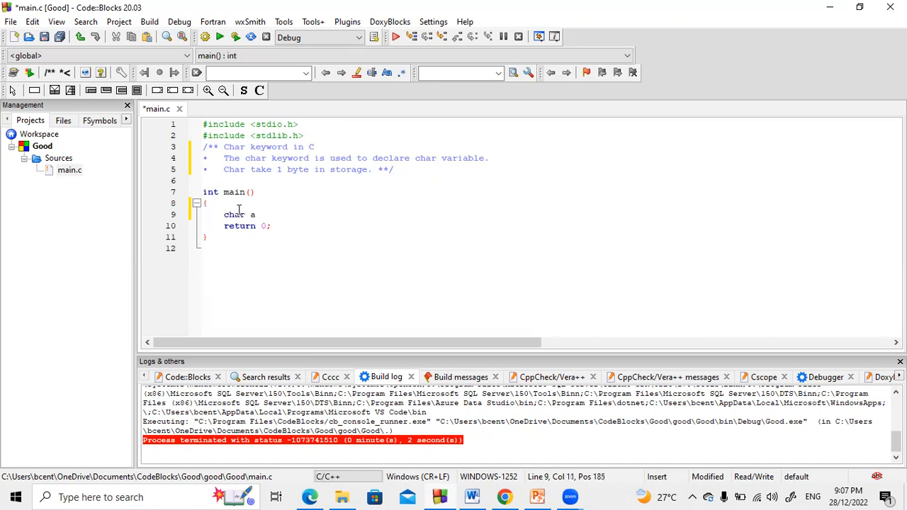
# Step: Assign the character 'B' to the char variable a
pyautogui.write("'")
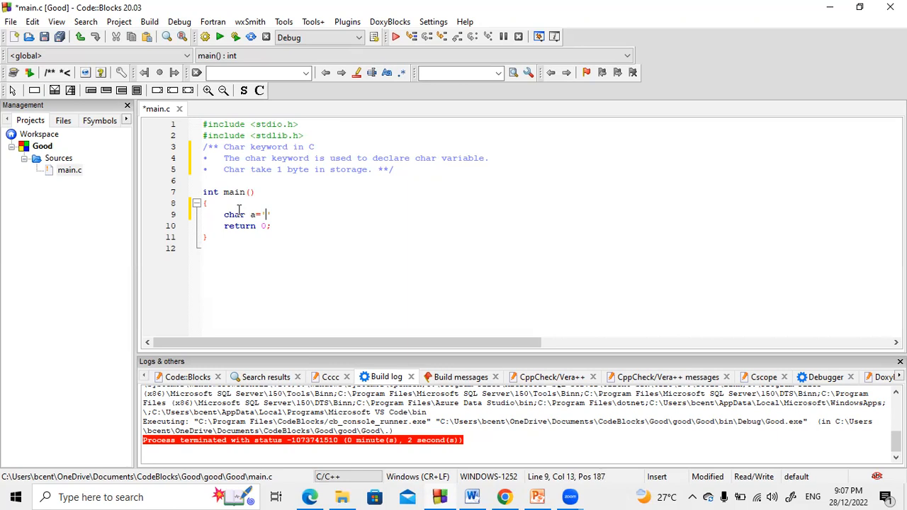
pyautogui.write('B')
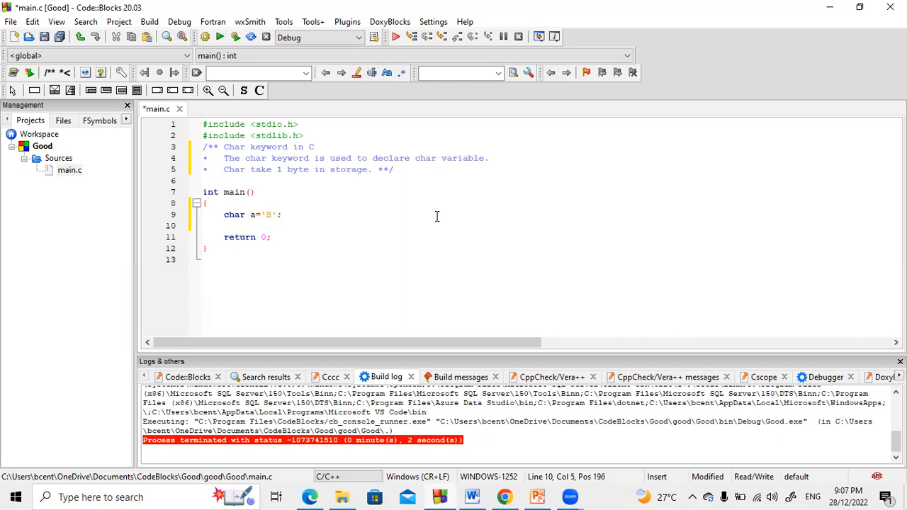
# Step: Declare char s[20] initialised to "Hello World" and move to the line end
pyautogui.write('char')
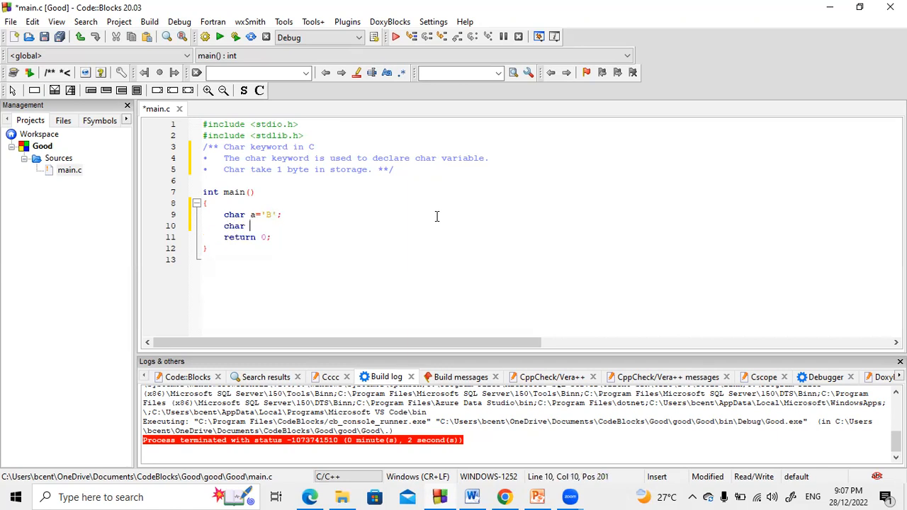
pyautogui.write('a[]')
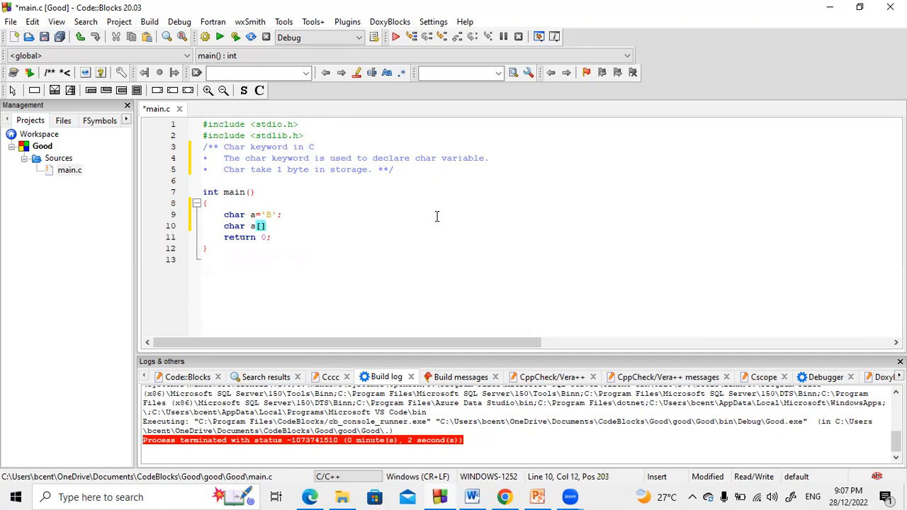
pyautogui.write('20')
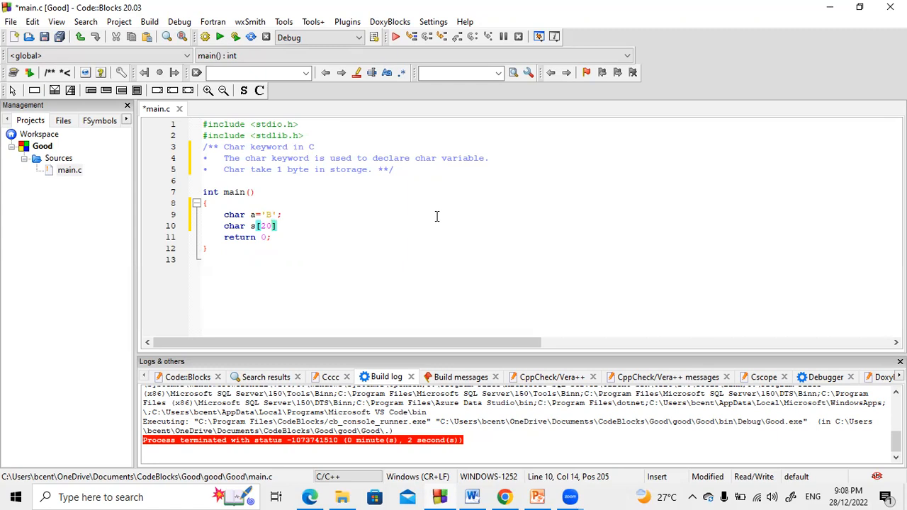
pyautogui.write('=')
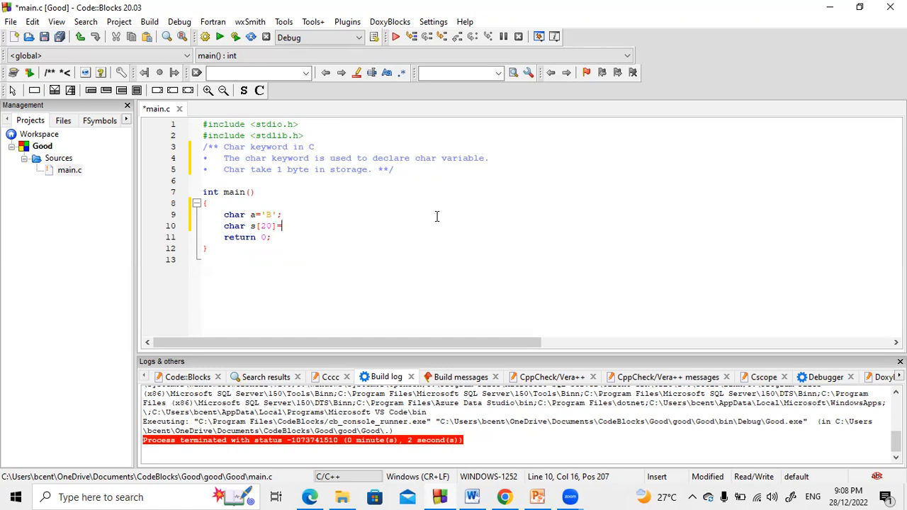
pyautogui.write('""')
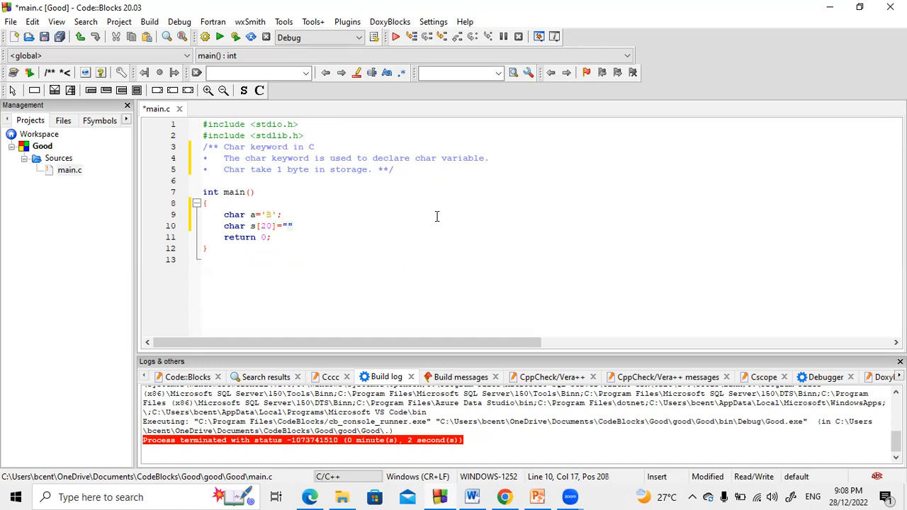
pyautogui.write('Hello')
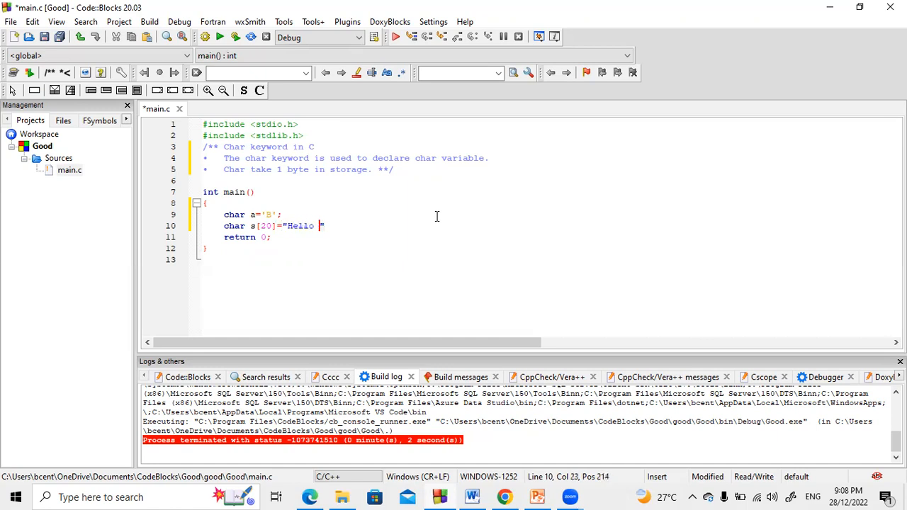
pyautogui.write('World')
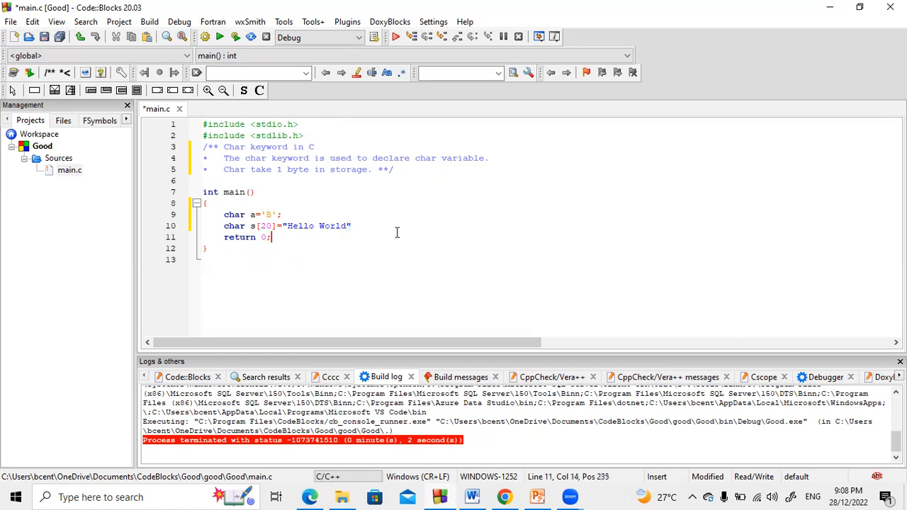
pyautogui.click(358, 226)
pyautogui.write(';')
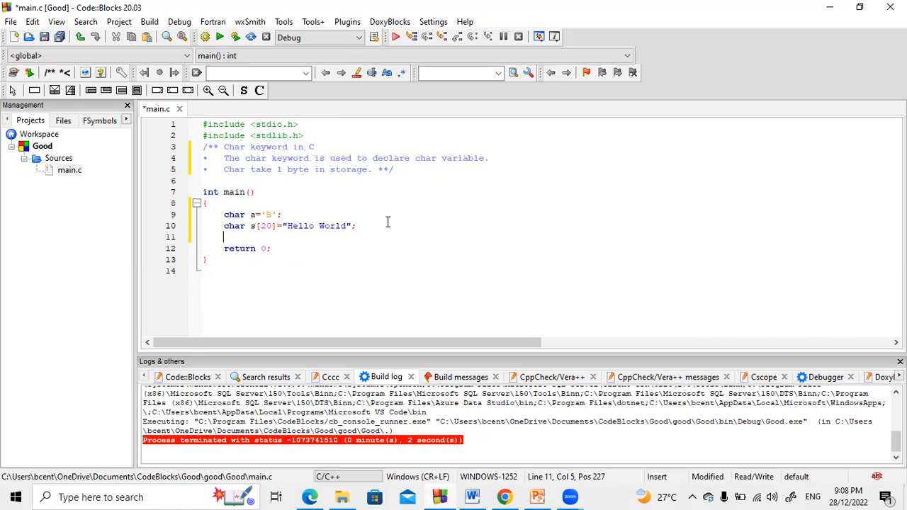
# Step: Add printf("Character=%c",a); to print the character a
pyautogui.write('printf(')
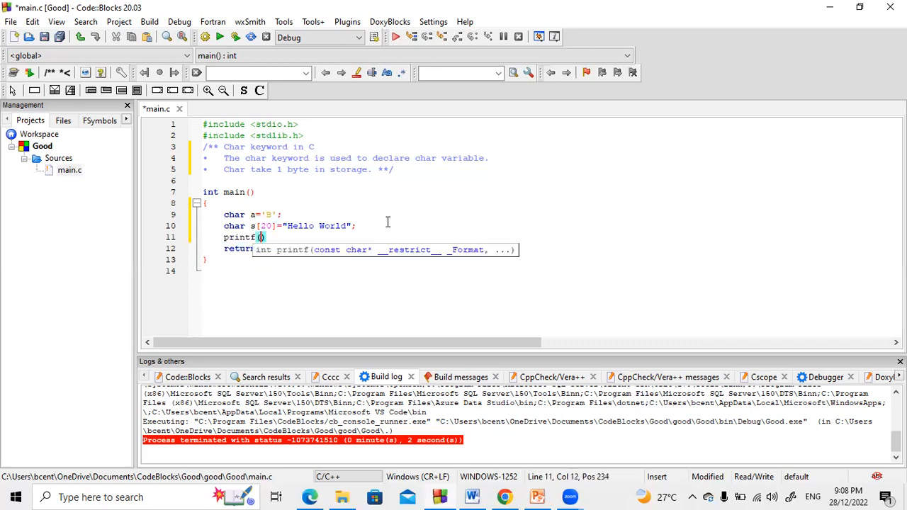
pyautogui.write('"Character=%')
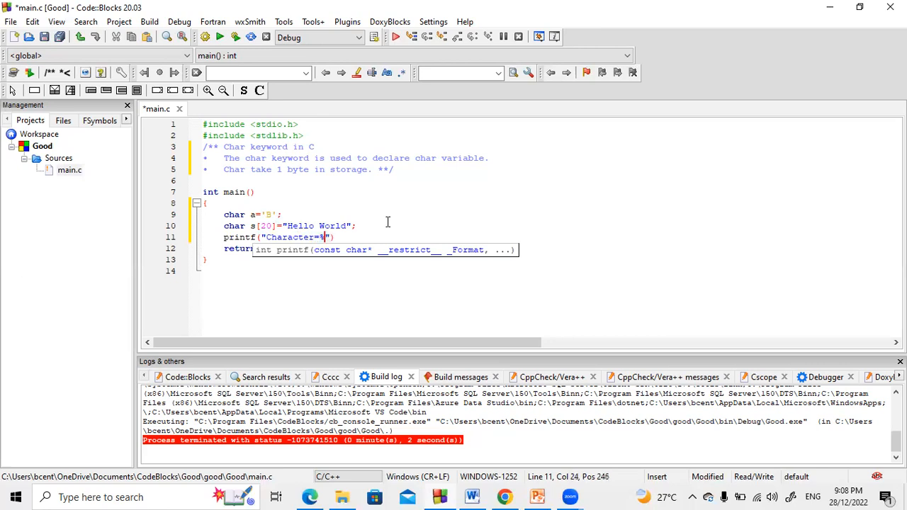
pyautogui.write('c",')
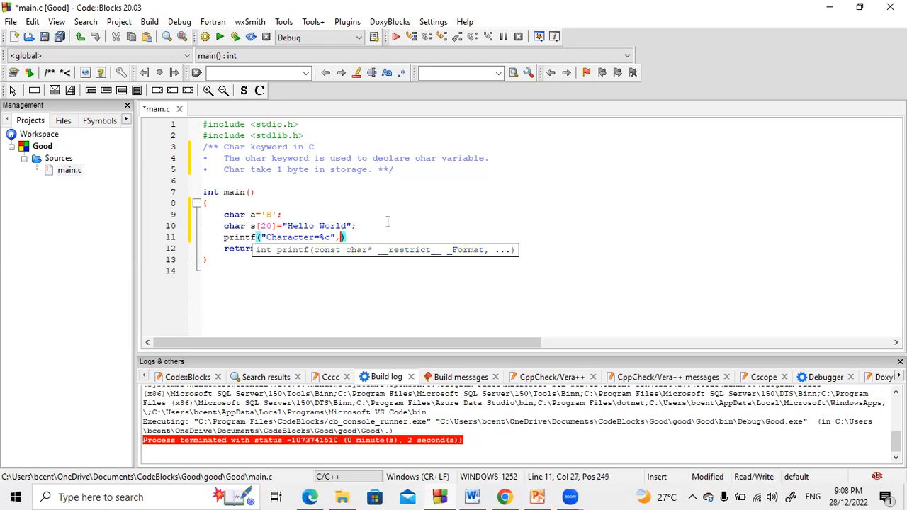
pyautogui.write('a);')
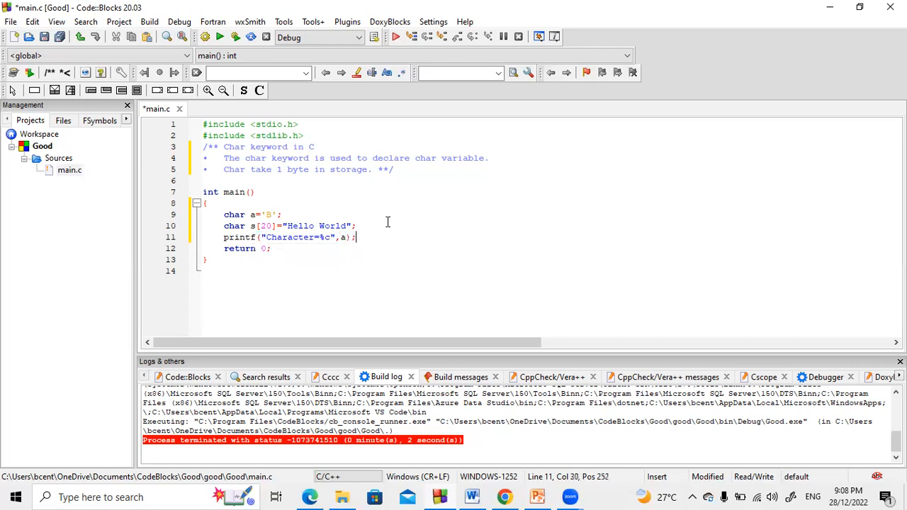
# Step: Add printf("Character String=%s",s); to print the string s and save main.c
pyautogui.write('printf()')
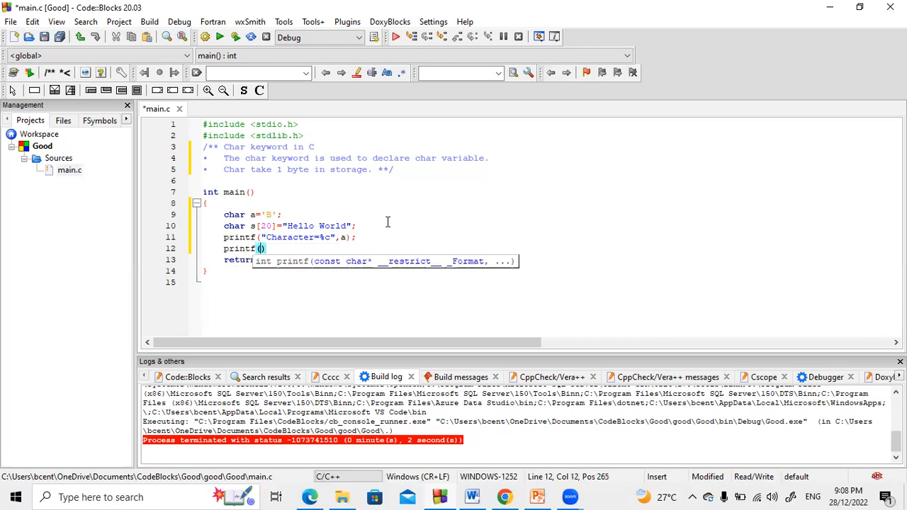
pyautogui.write('""')
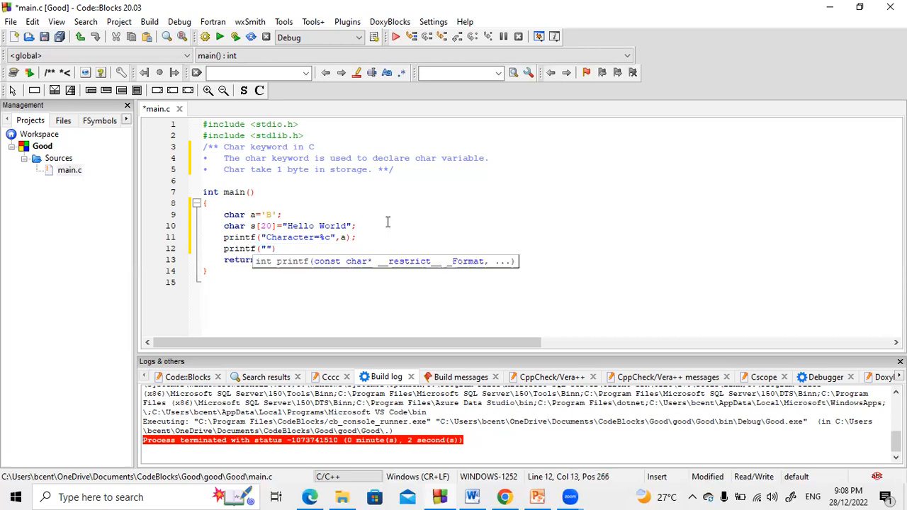
pyautogui.write('Co')
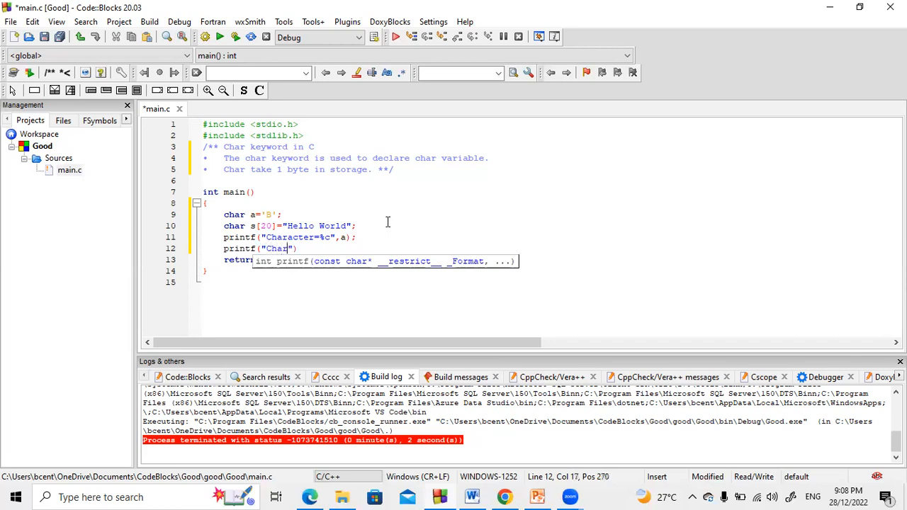
pyautogui.write('acter')
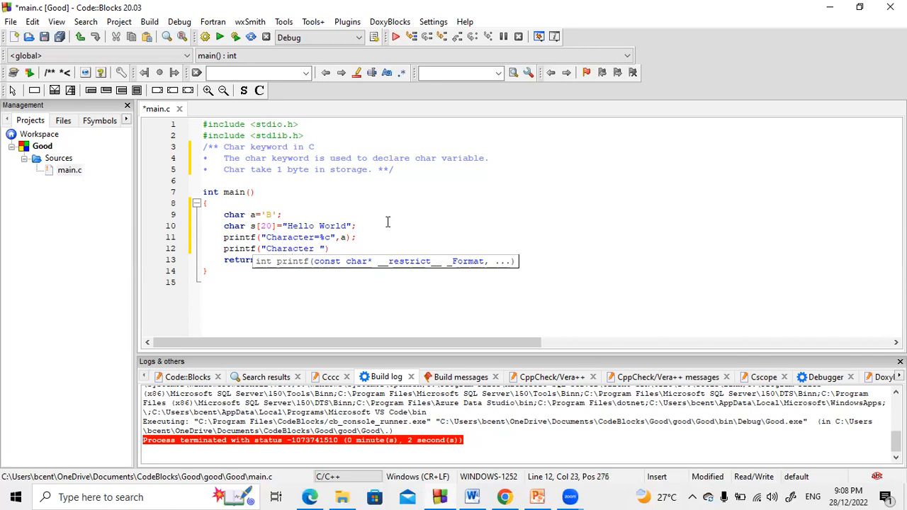
pyautogui.write('String')
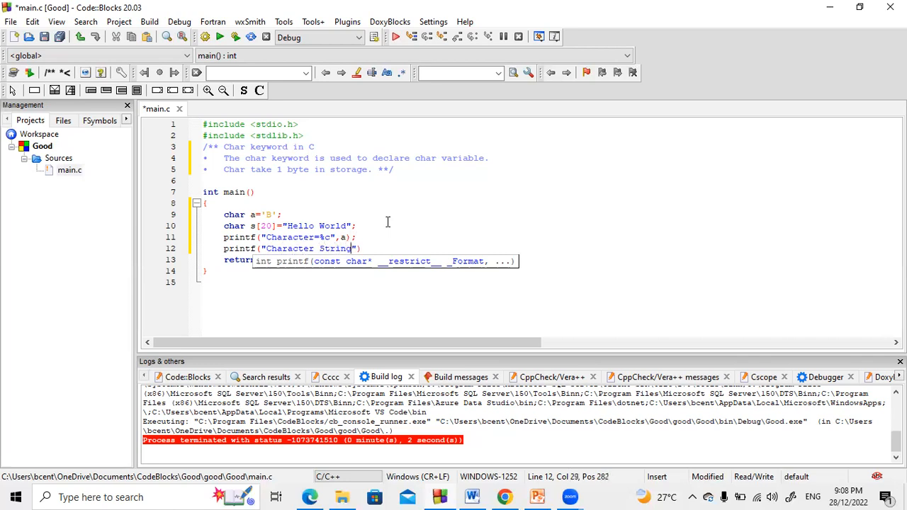
pyautogui.write('%s')
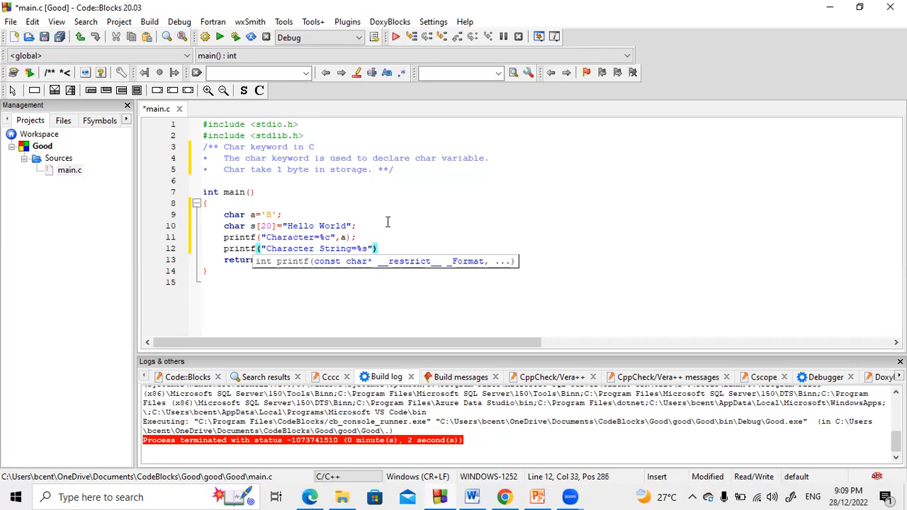
pyautogui.write(',s);')
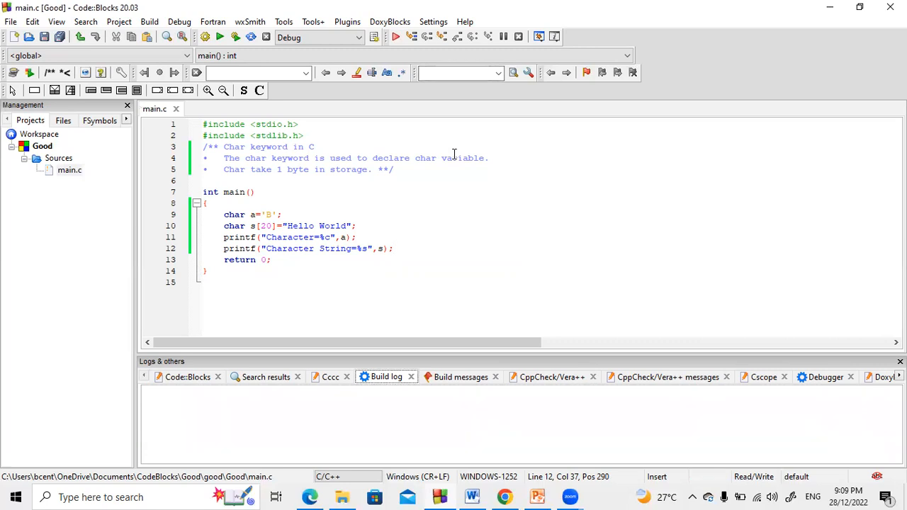
# Step: Build and run to show Character=B and Character String=Hello World, then close the console
pyautogui.click(204, 36)
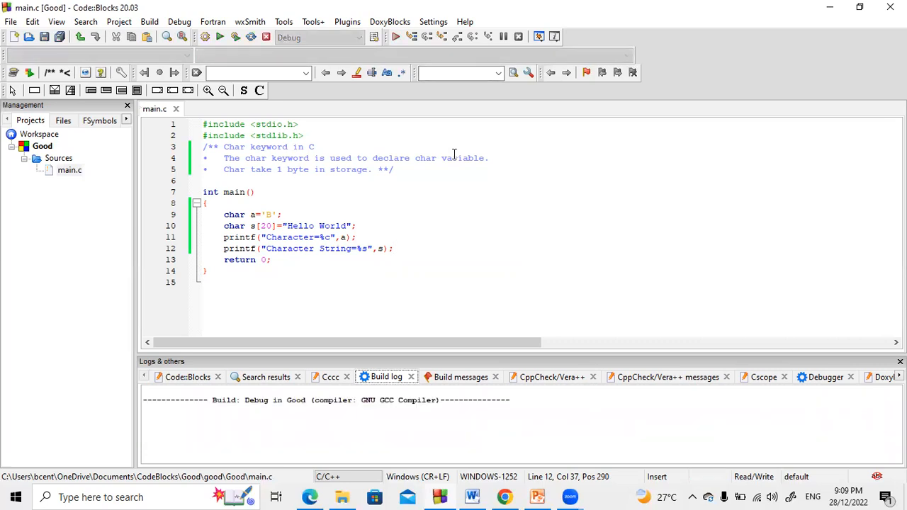
pyautogui.click(204, 37)
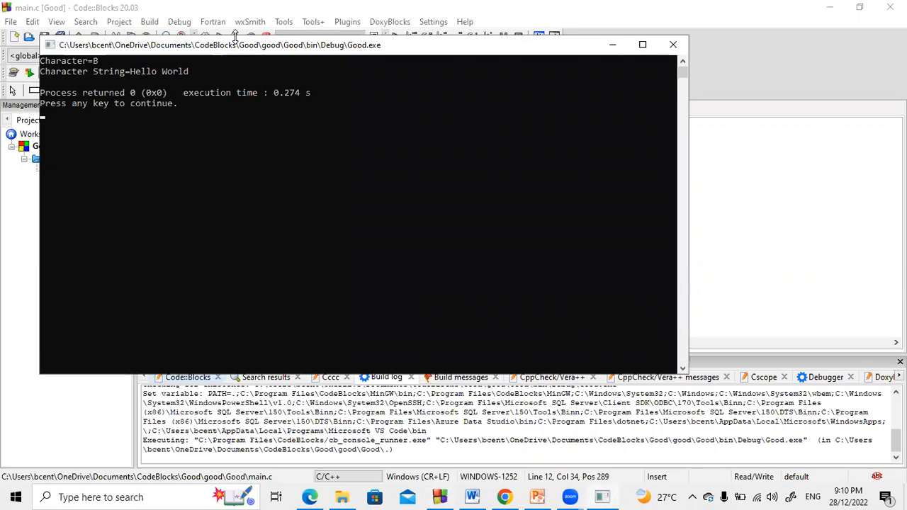
pyautogui.moveTo(248, 92)
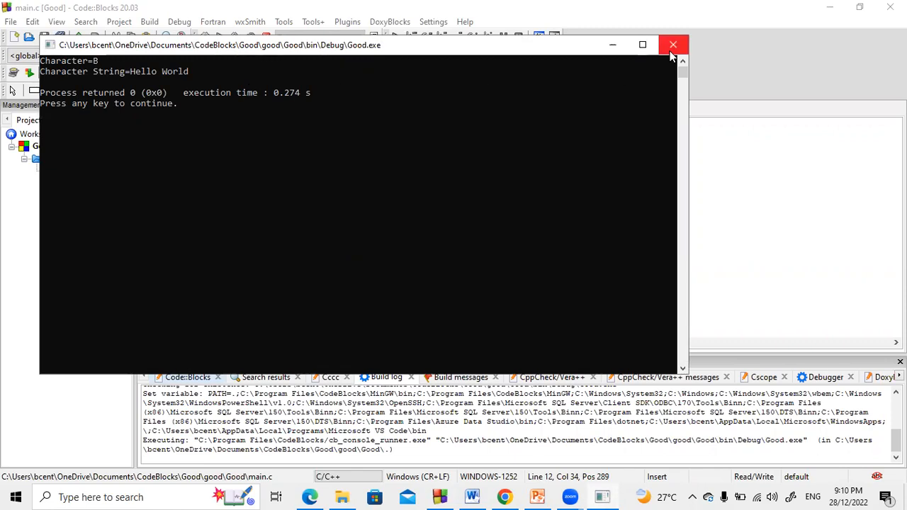
pyautogui.click(671, 44)
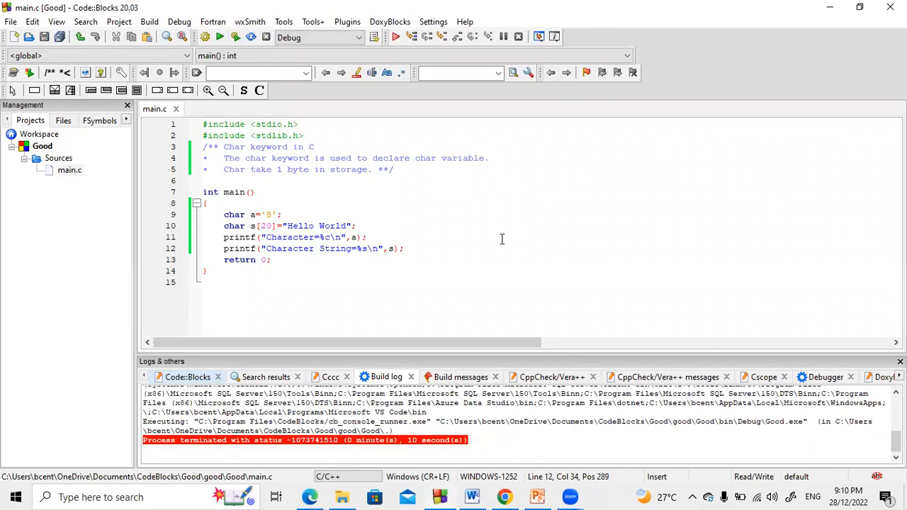